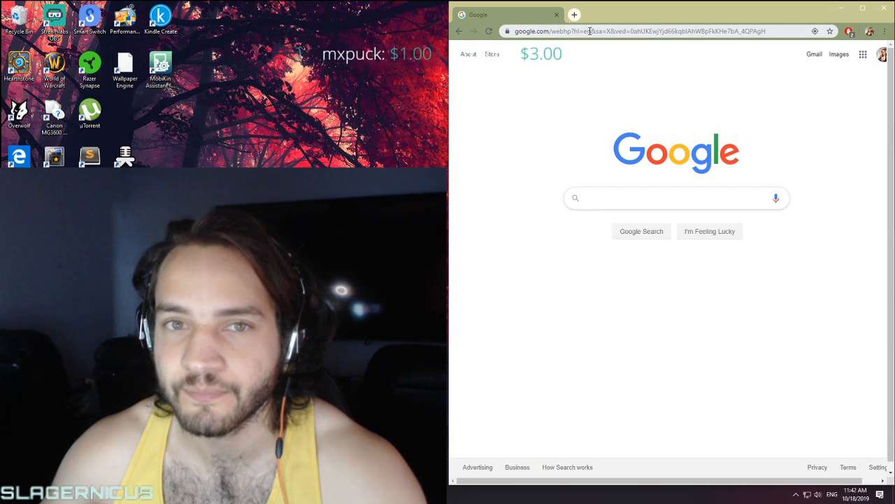
# Browse chest-to-bar pullup image results, then search Google for 'crossfit open'.
pyautogui.click(636, 31)
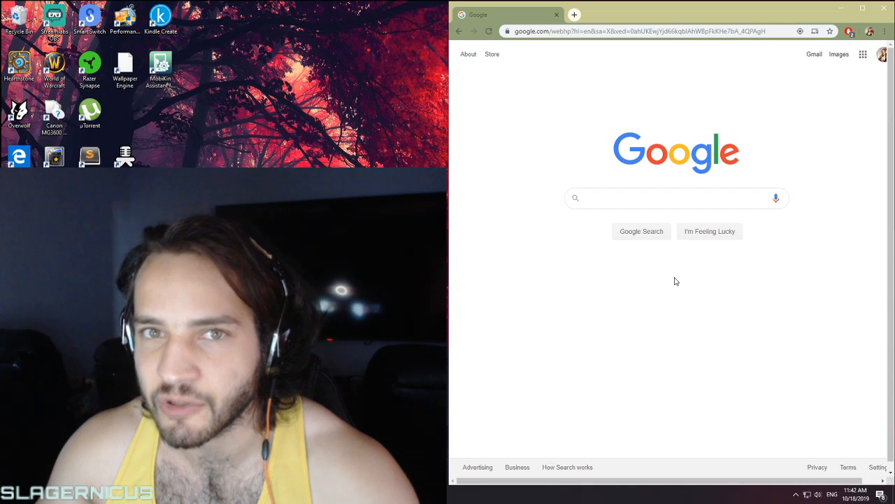
pyautogui.click(637, 31)
pyautogui.write('chest to bar pullups')
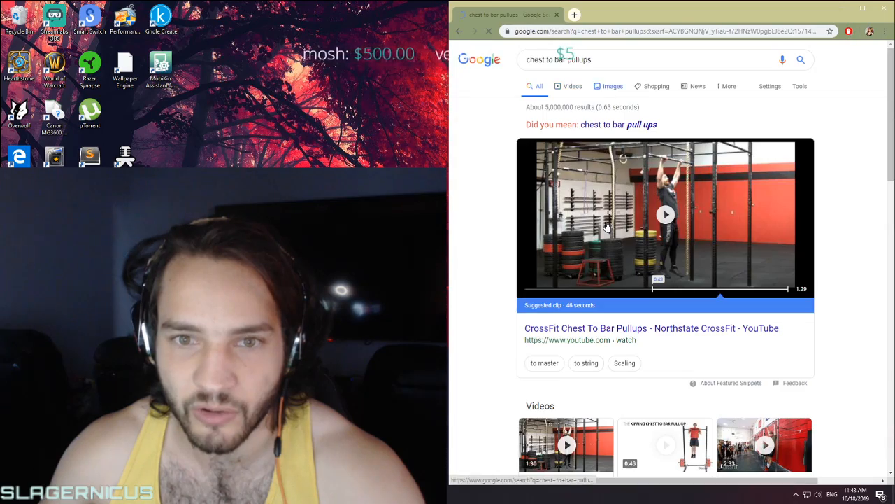
pyautogui.click(614, 86)
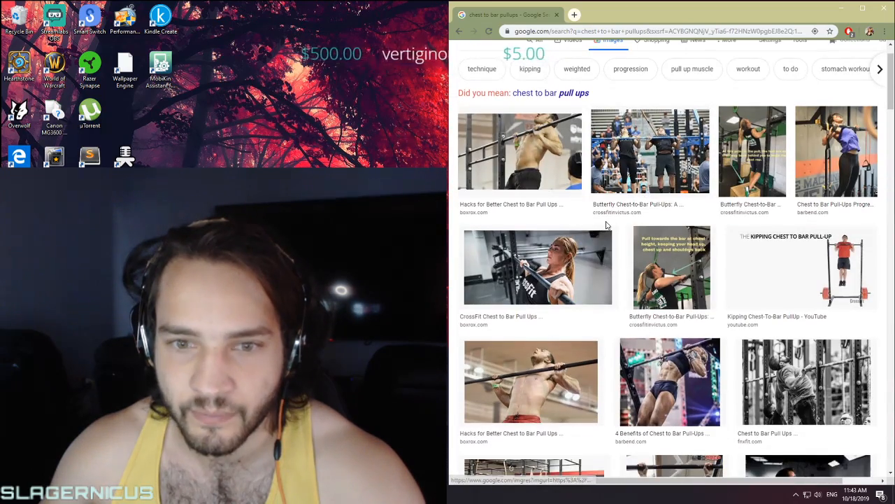
pyautogui.scroll(-3)
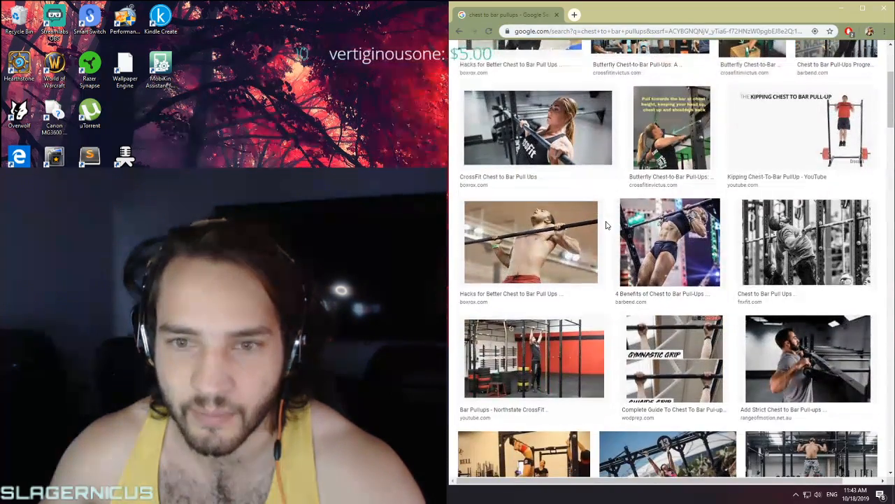
pyautogui.scroll(-3)
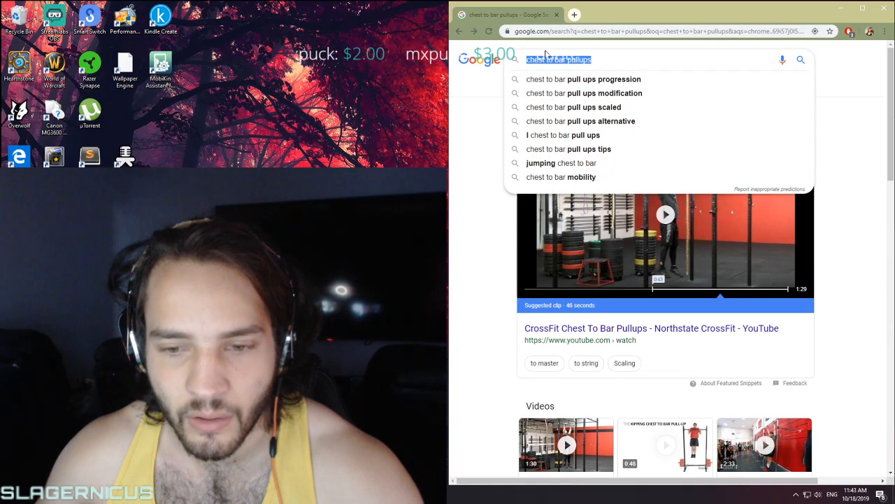
pyautogui.moveTo(622, 53)
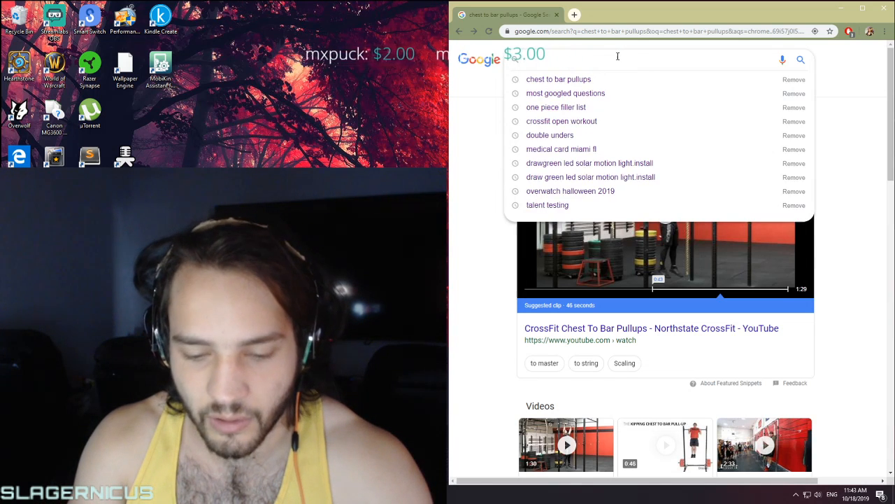
pyautogui.write('crossfit open')
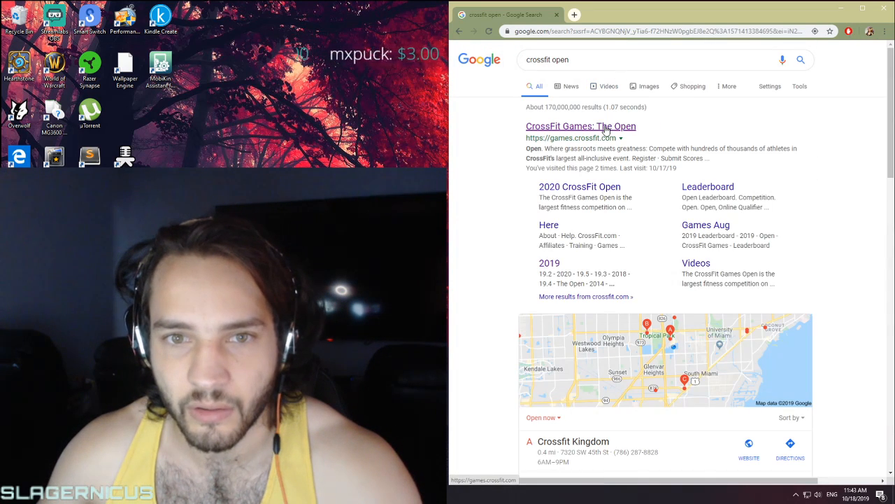
# Open the CrossFit Games: The Open site and its 'Open Workout 20.2 Has Been Announced' article.
pyautogui.click(580, 126)
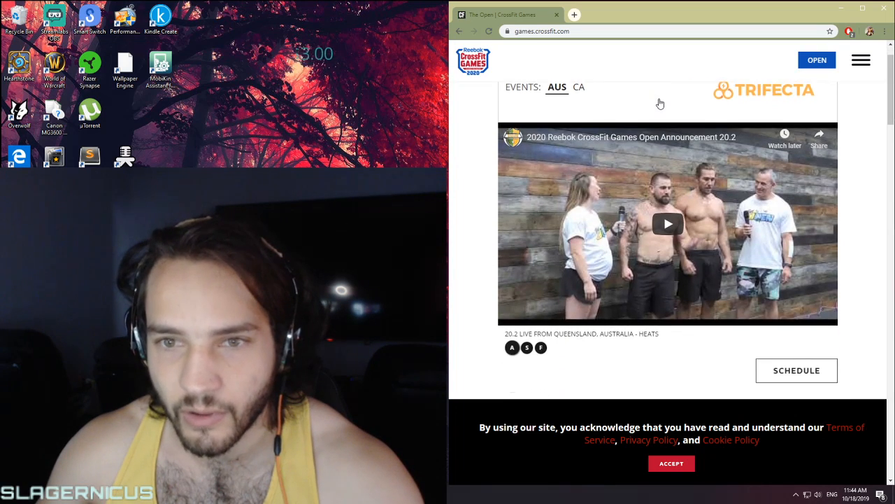
pyautogui.scroll(-3)
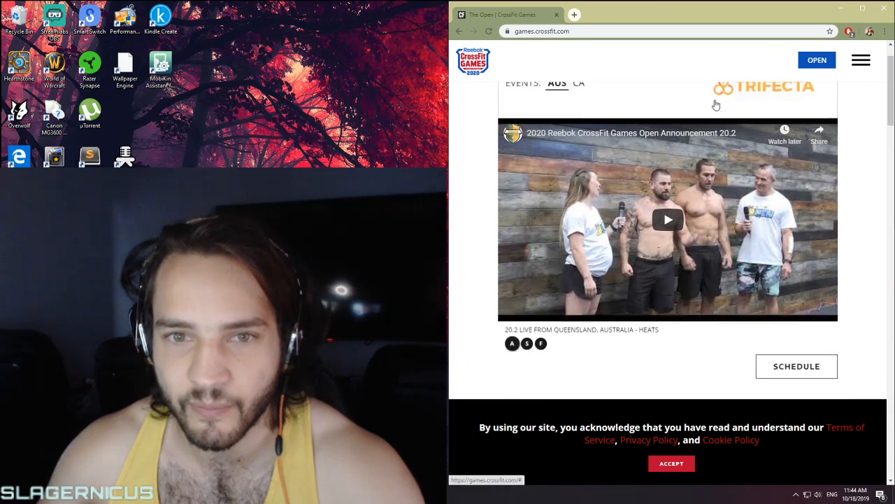
pyautogui.scroll(-3)
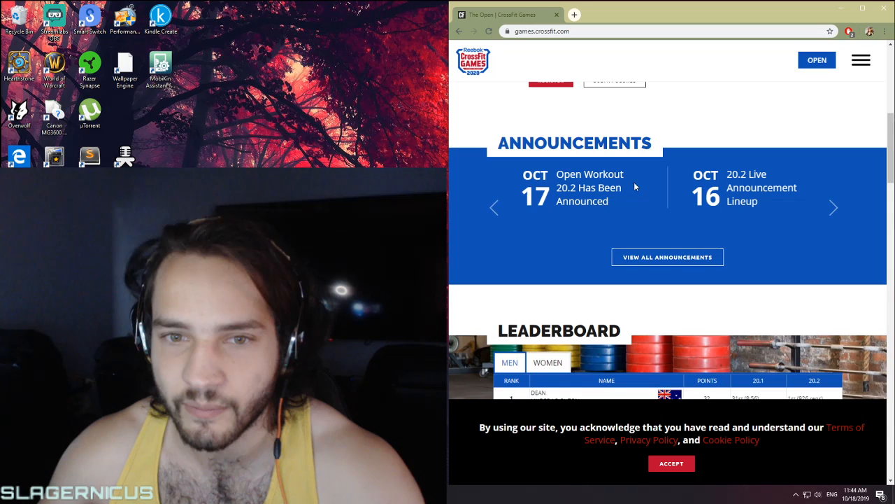
pyautogui.click(589, 187)
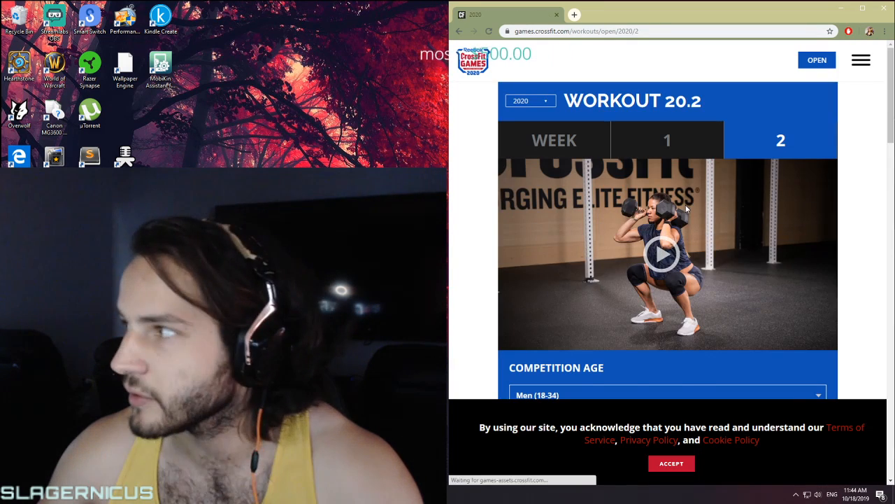
# Scroll down the Workout 20.2 page and start the workout video.
pyautogui.scroll(-3)
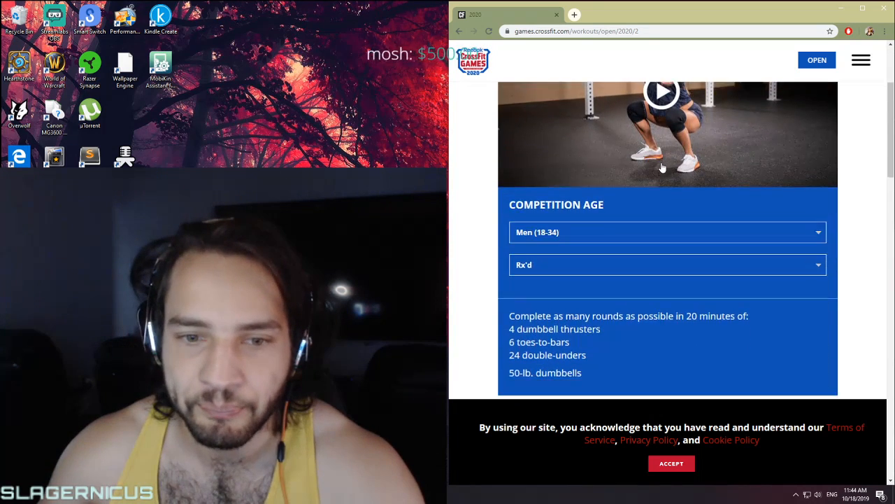
pyautogui.scroll(-3)
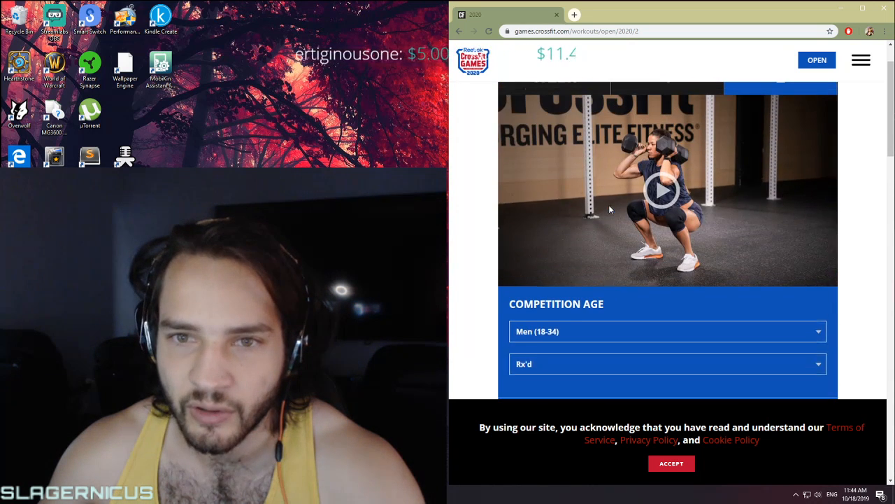
pyautogui.click(660, 189)
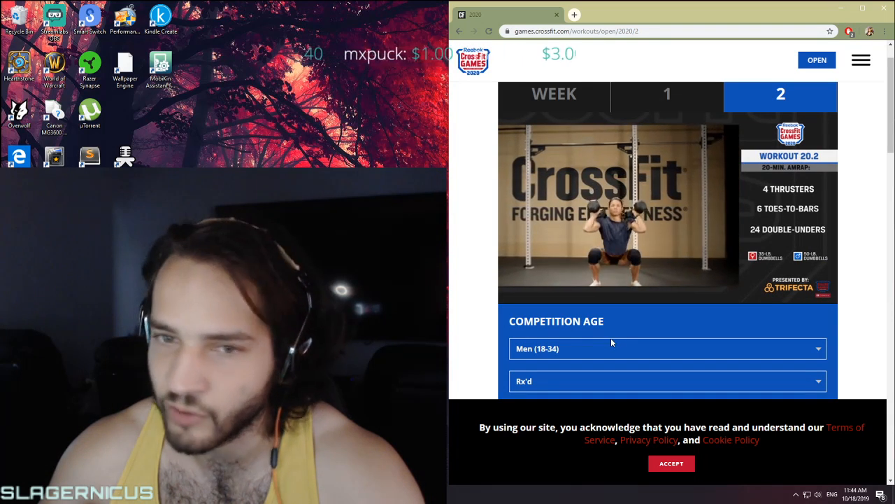
# Watch the Open Workout 20.2 Standards video, then scroll to the Men (18-34) Rx'd description.
pyautogui.click(619, 210)
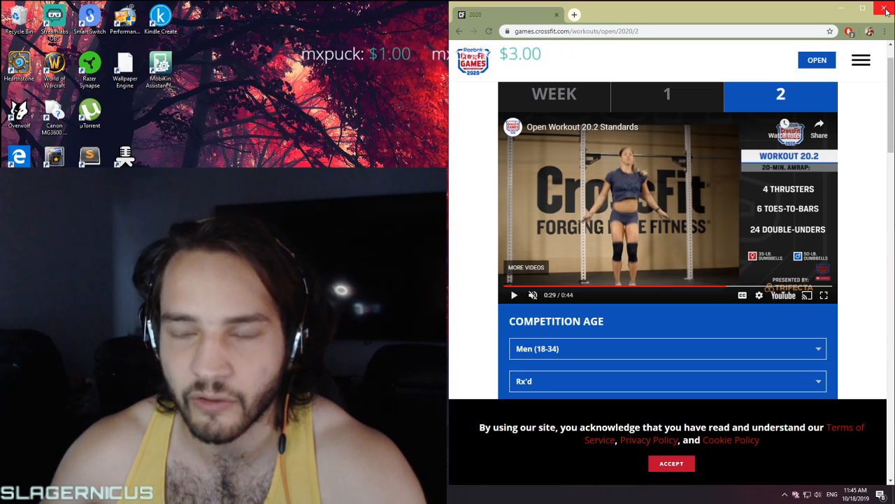
pyautogui.scroll(-3)
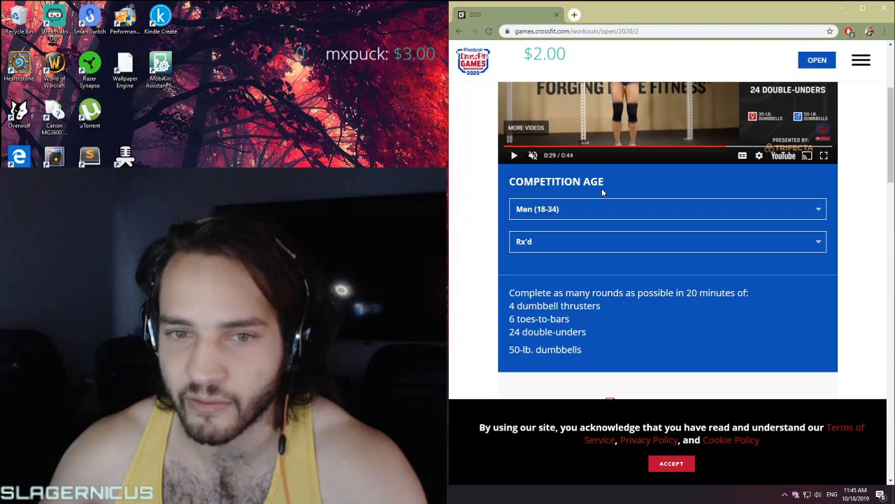
pyautogui.scroll(-3)
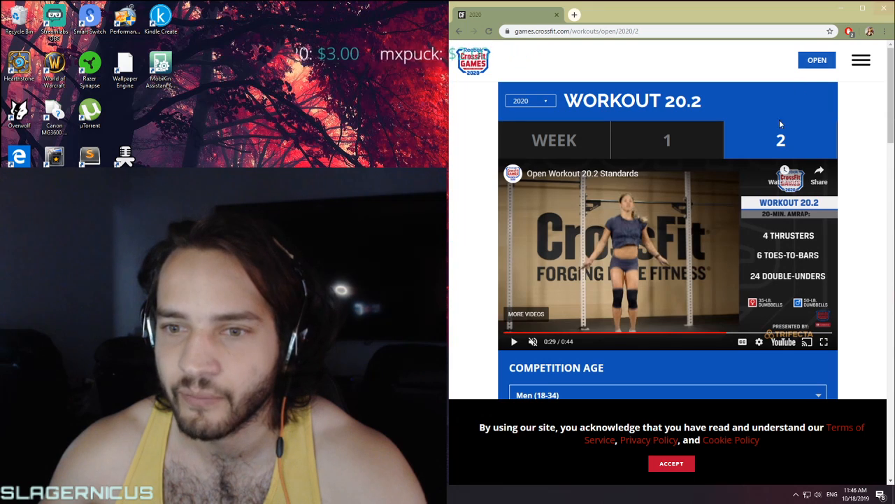
pyautogui.scroll(-3)
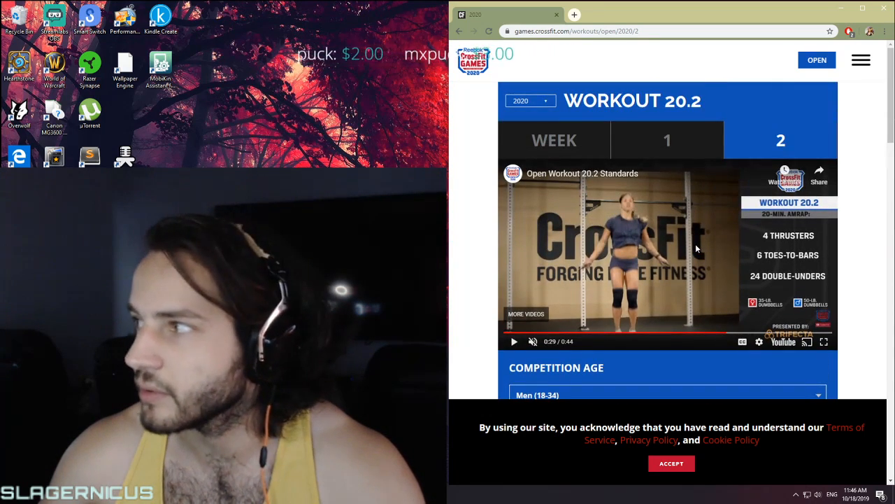
# Seek the standards video back to about 0:17, the toes-to-bars demonstration.
pyautogui.click(668, 140)
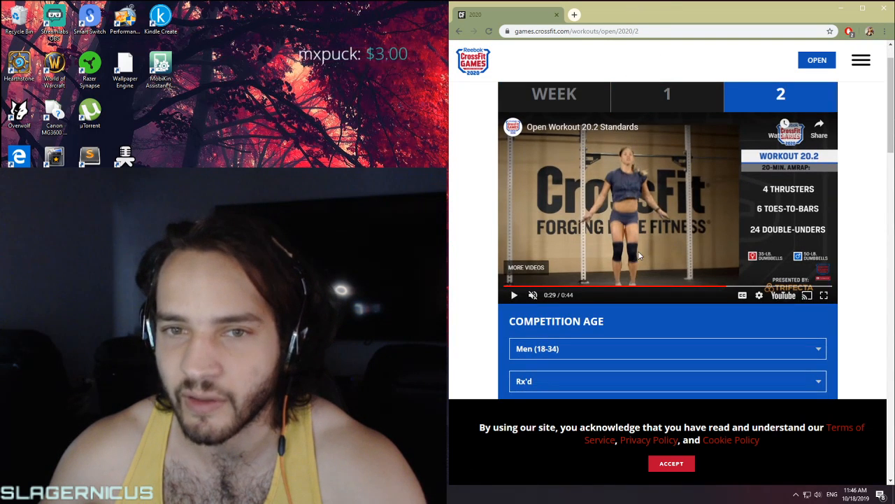
pyautogui.scroll(3)
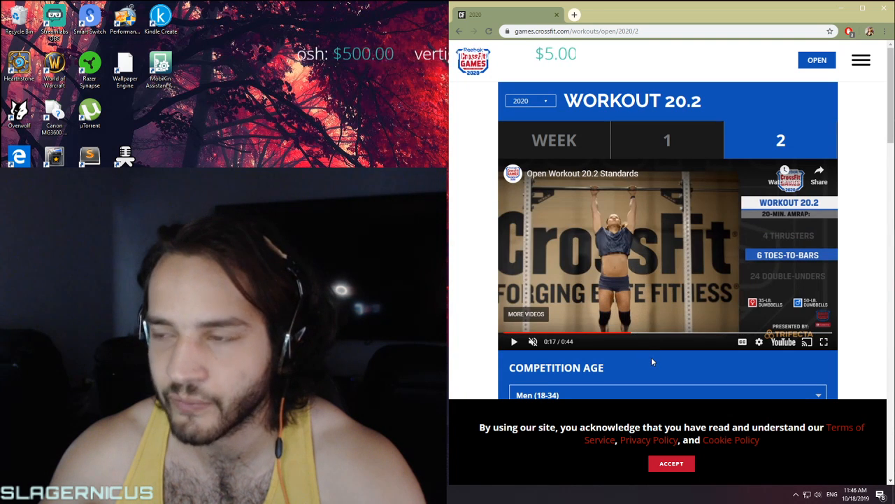
pyautogui.moveTo(657, 358)
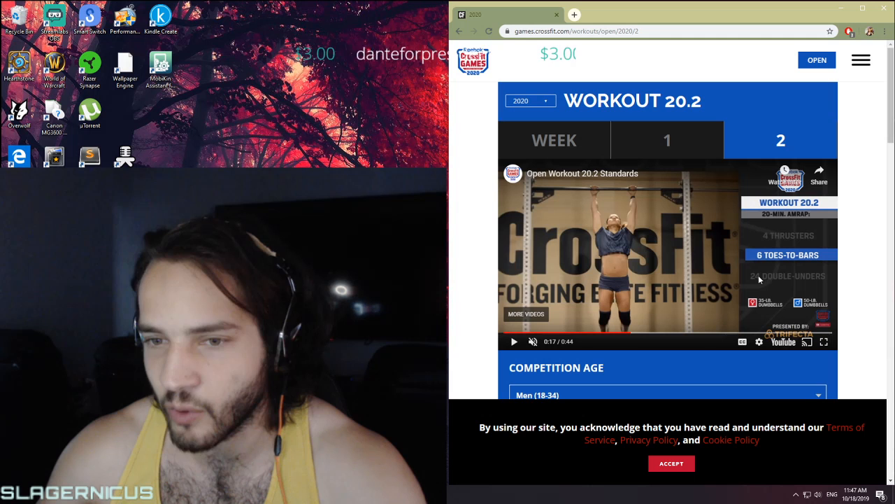
pyautogui.moveTo(752, 273)
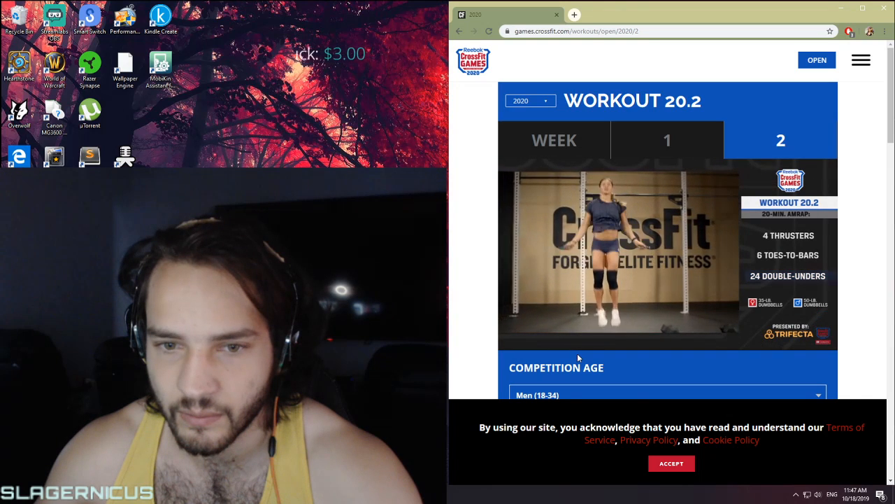
# Resume the standards video and skip ahead to the double-unders part around 0:22.
pyautogui.click(619, 257)
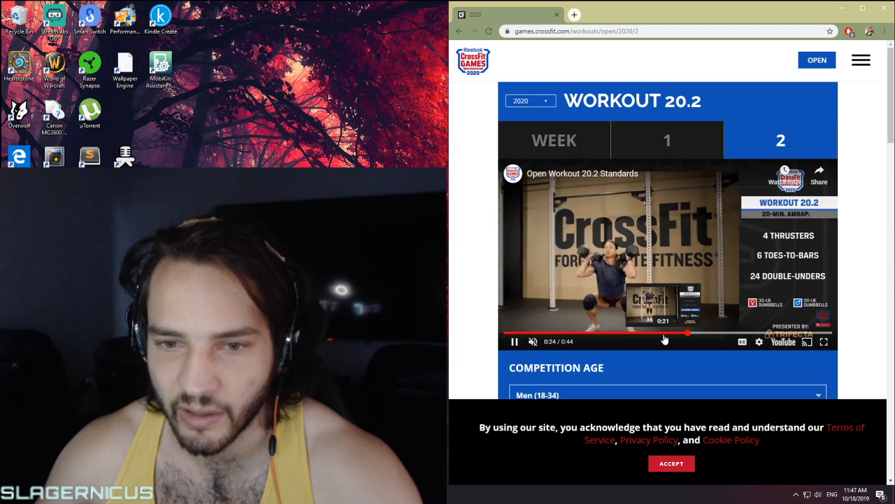
pyautogui.click(514, 342)
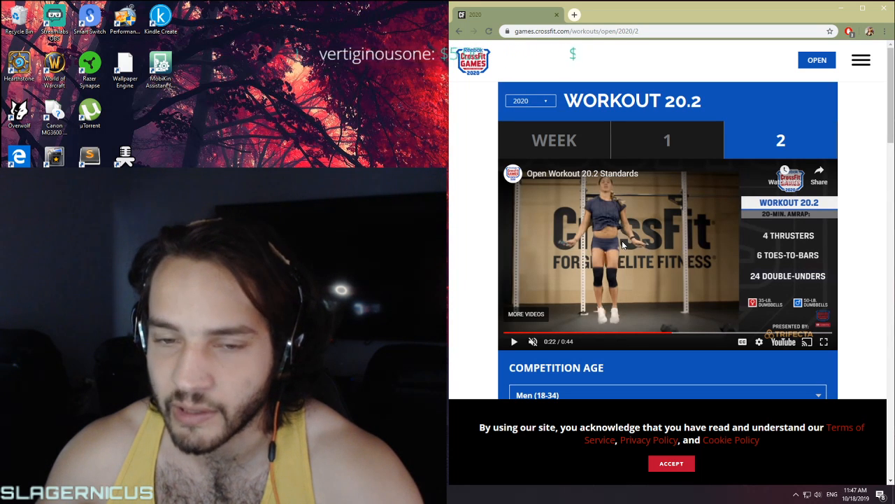
pyautogui.scroll(-3)
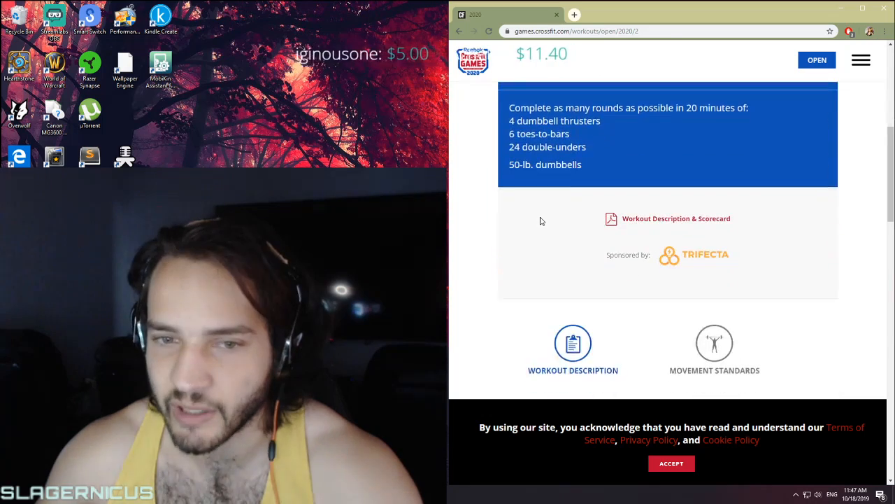
pyautogui.scroll(-3)
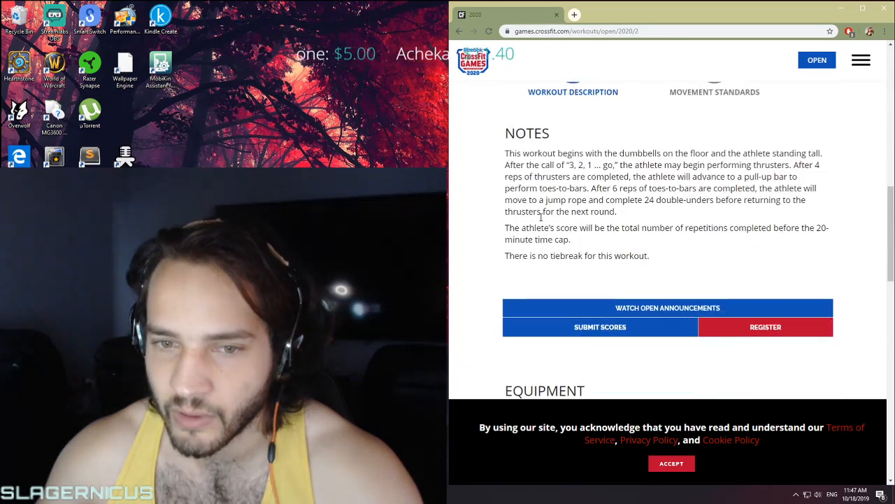
pyautogui.scroll(-3)
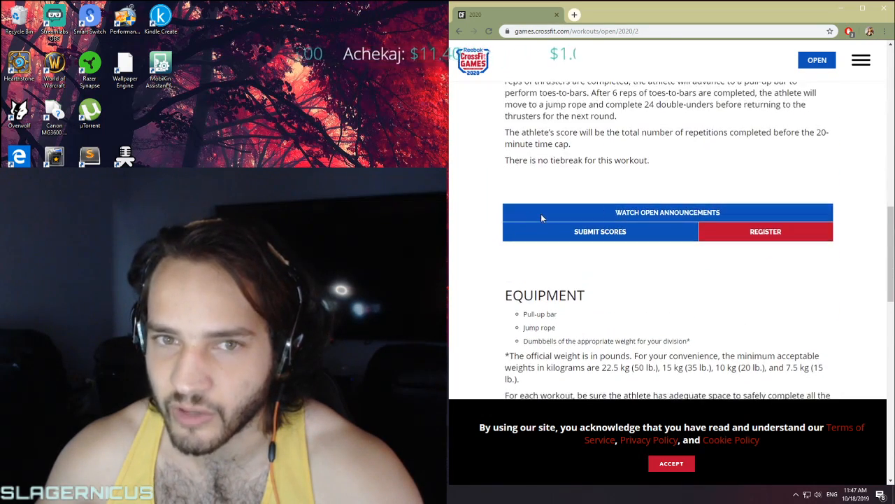
pyautogui.scroll(-3)
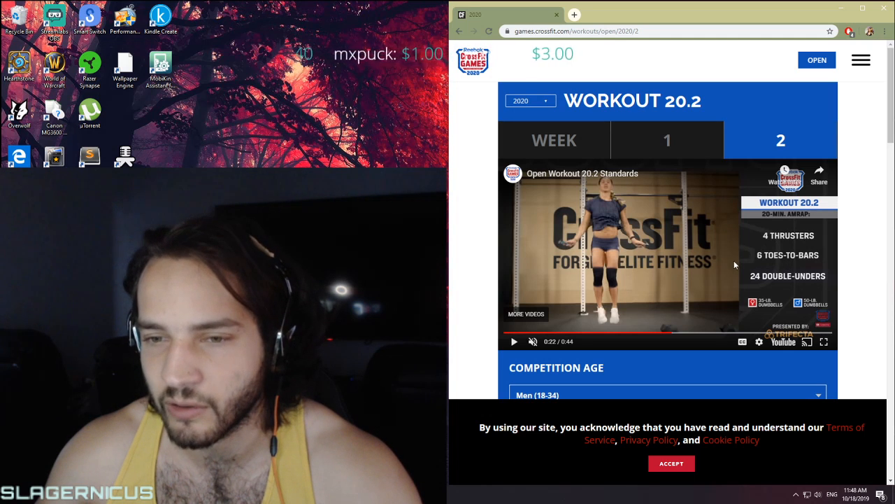
pyautogui.moveTo(580, 218)
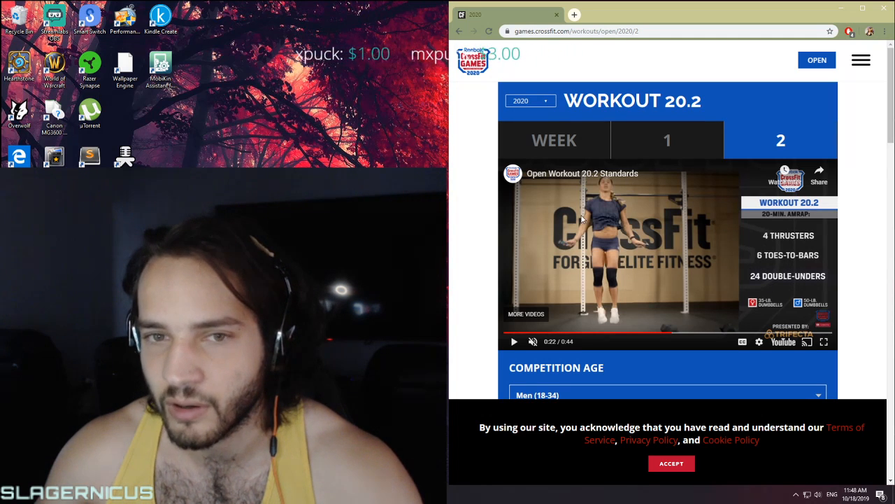
# Close the Workout 20.2 page and the Chrome window.
pyautogui.scroll(-3)
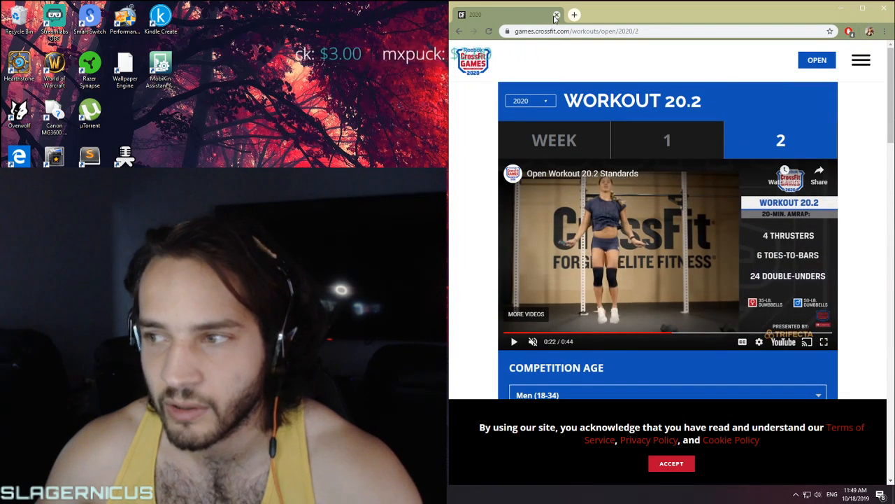
pyautogui.click(556, 14)
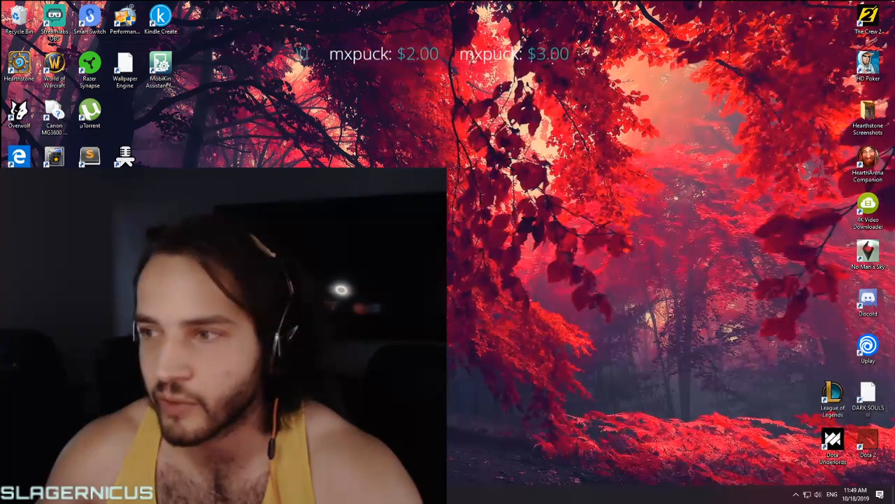